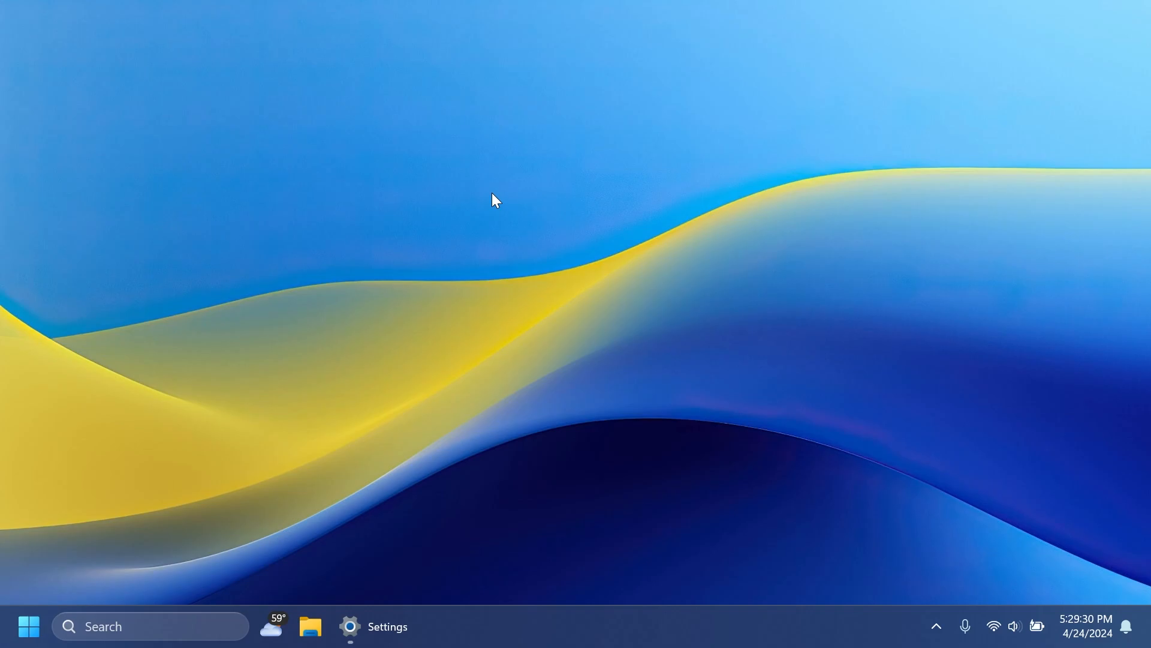
# Check the About page specs (Windows 11 Pro, version 23H2), then close Settings
pyautogui.click(373, 626)
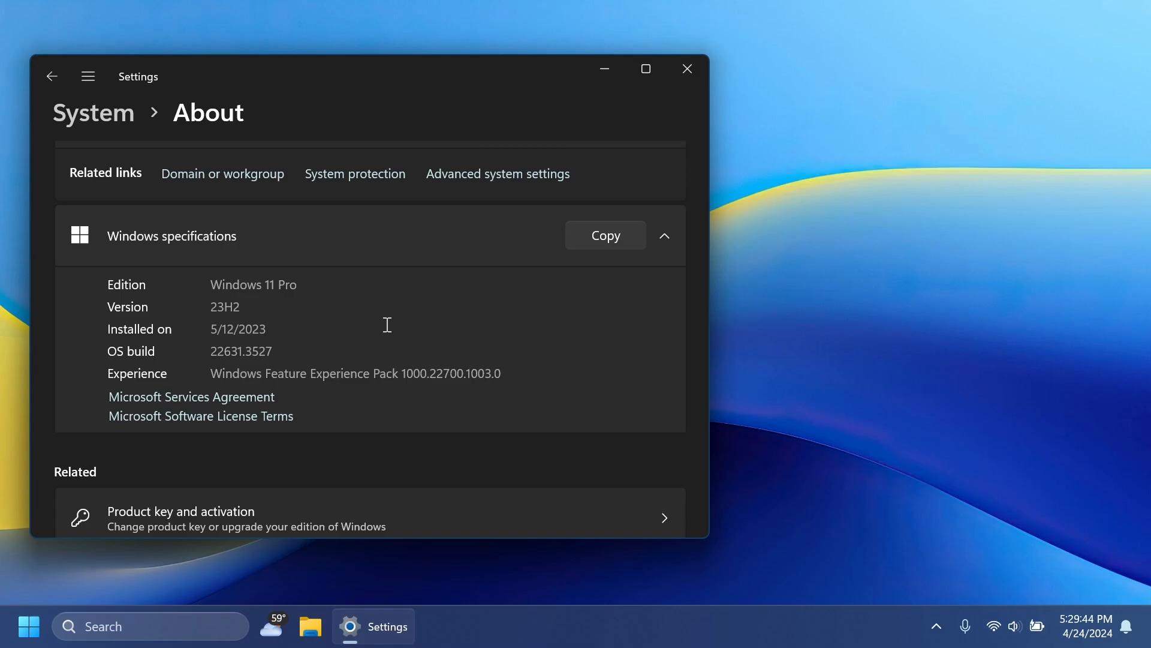
pyautogui.click(686, 68)
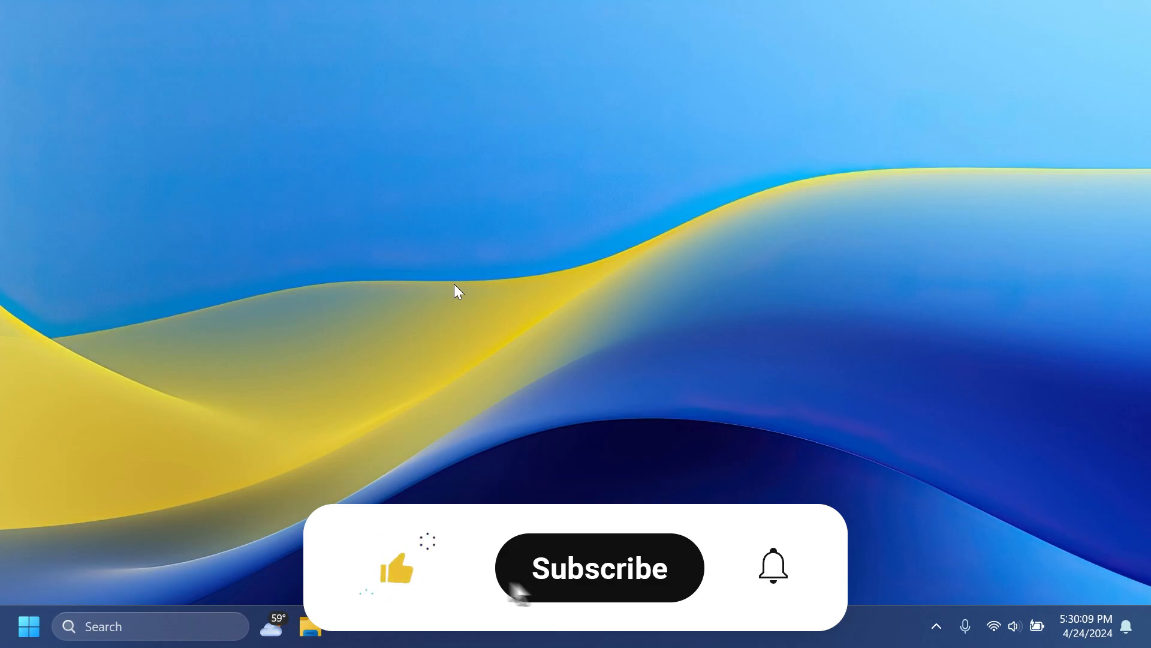
pyautogui.click(598, 566)
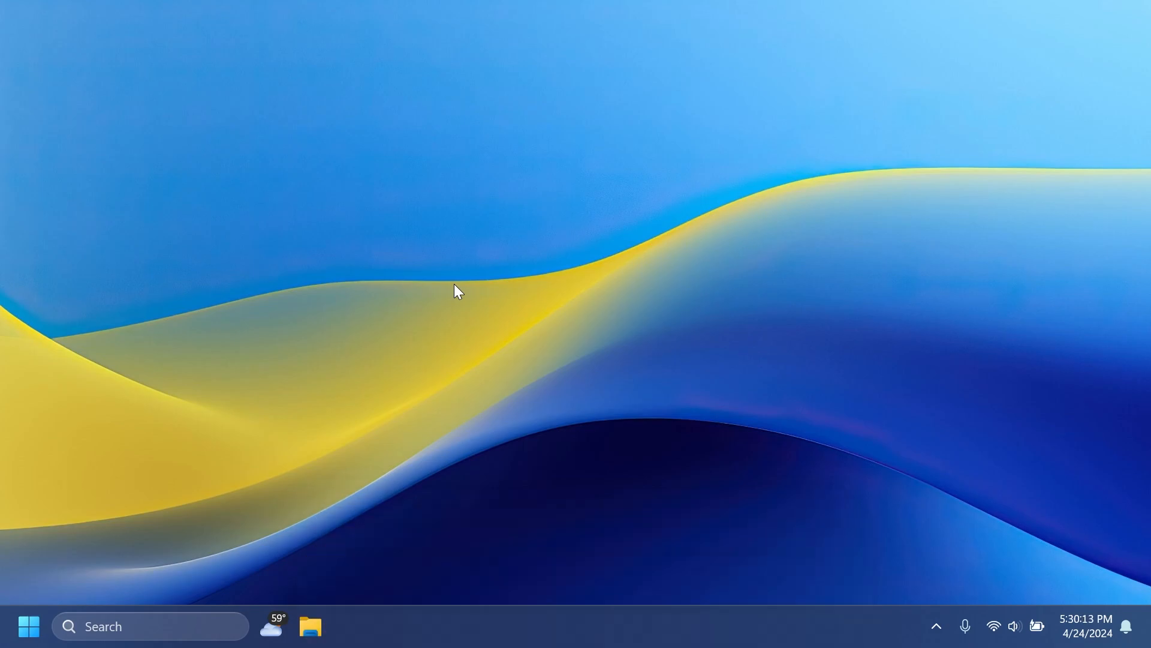
# Open Start to see pinned apps and the two recommended screenshots
pyautogui.click(29, 625)
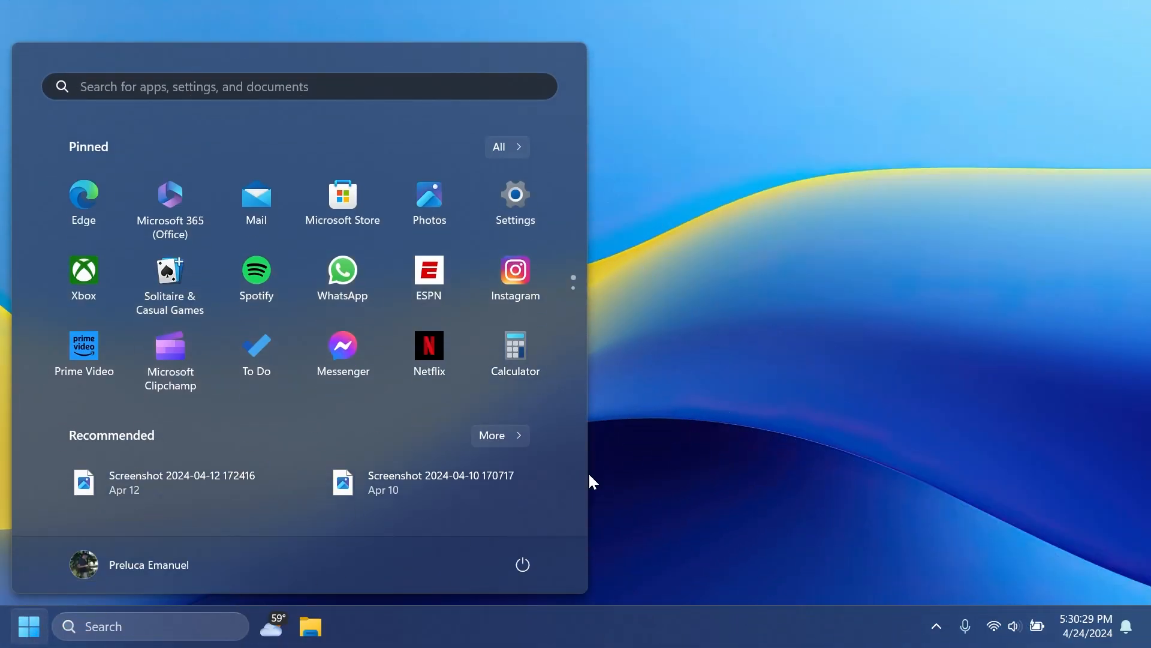
pyautogui.moveTo(749, 360)
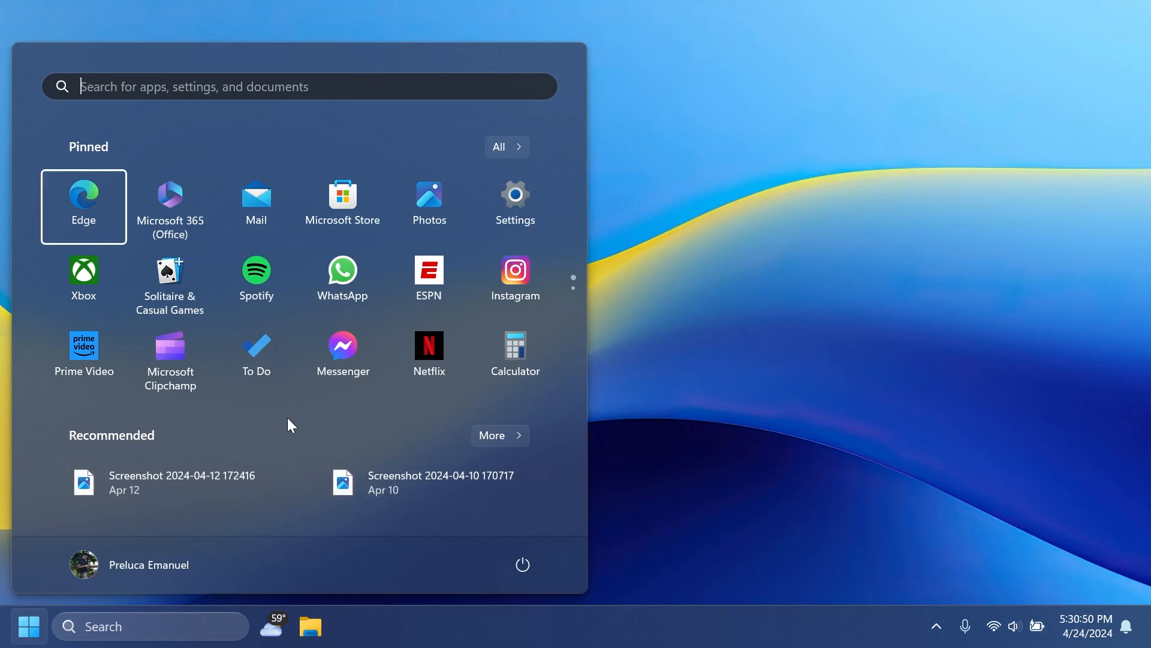
pyautogui.click(514, 194)
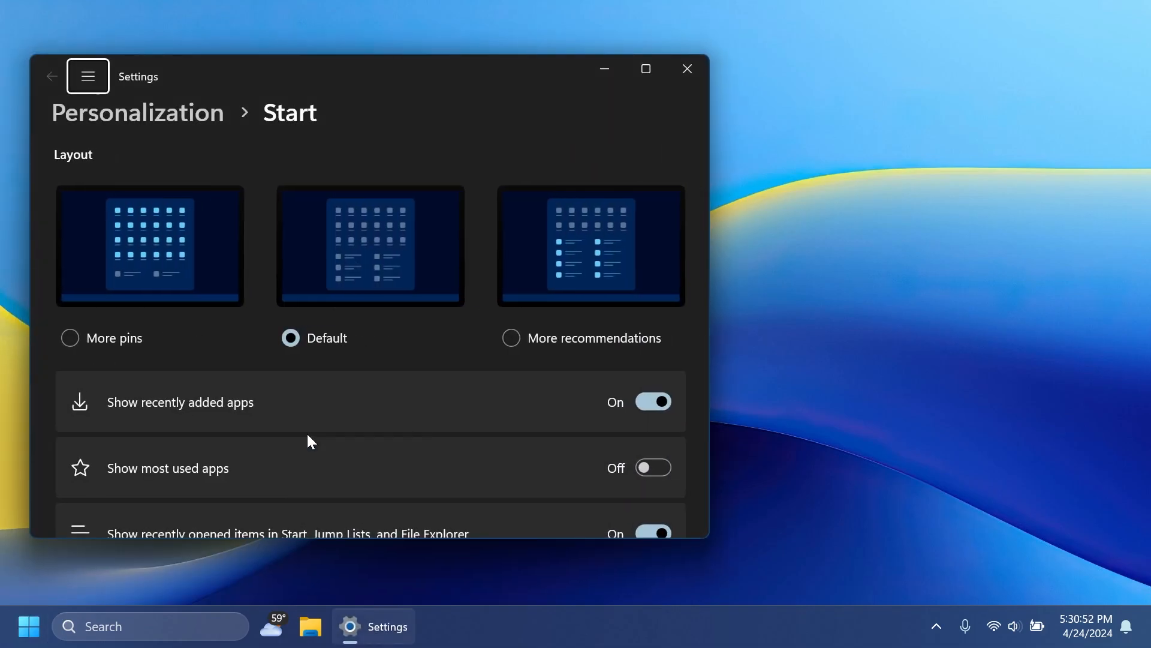
pyautogui.scroll(-3)
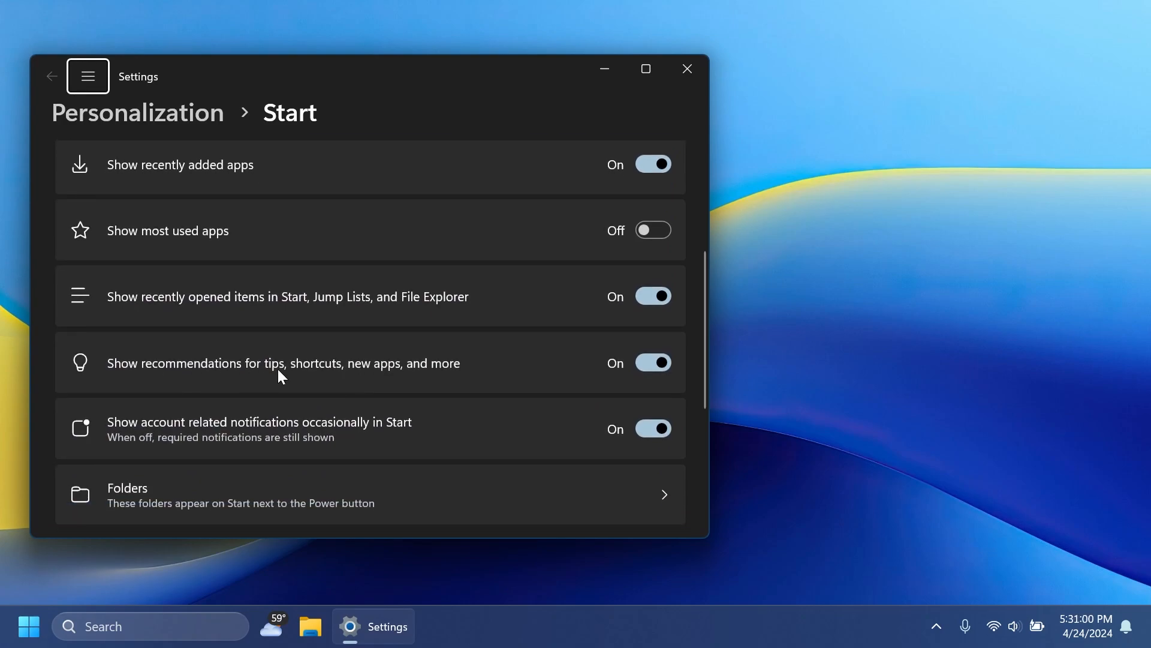
pyautogui.moveTo(430, 380)
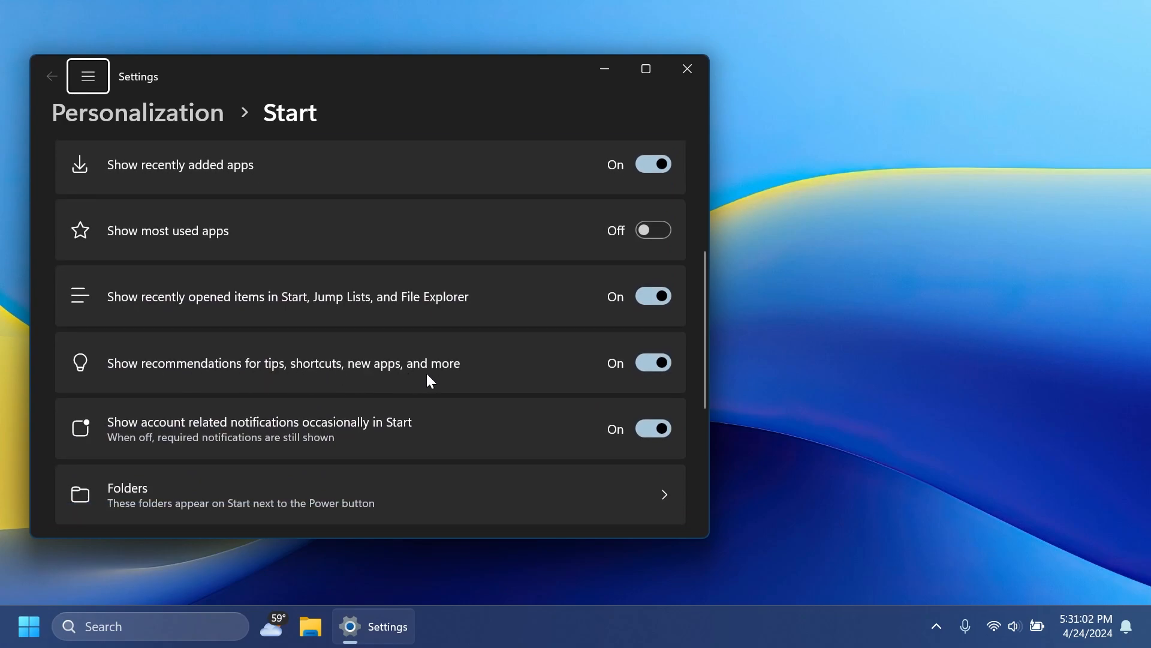
pyautogui.click(652, 363)
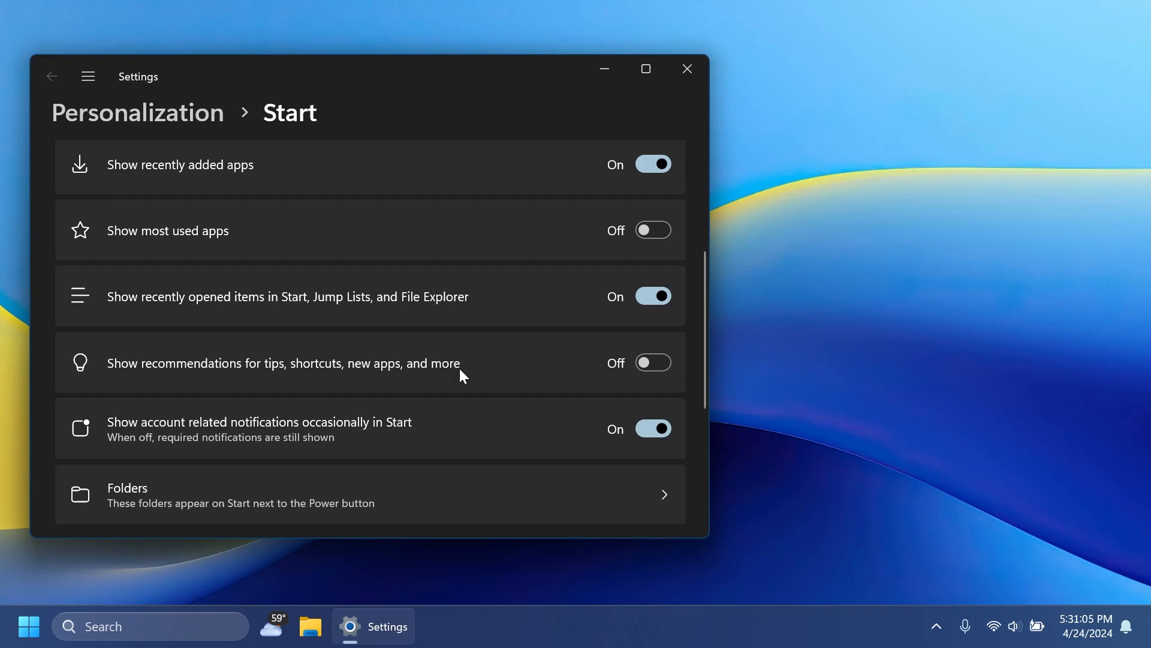
pyautogui.click(652, 363)
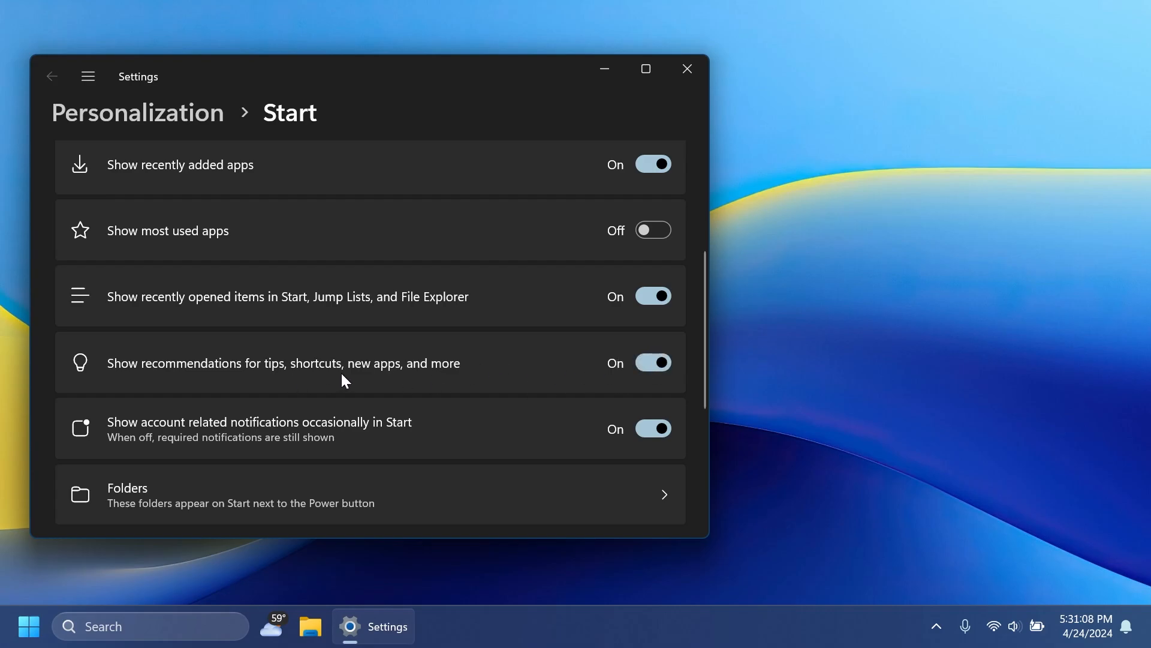
pyautogui.click(29, 626)
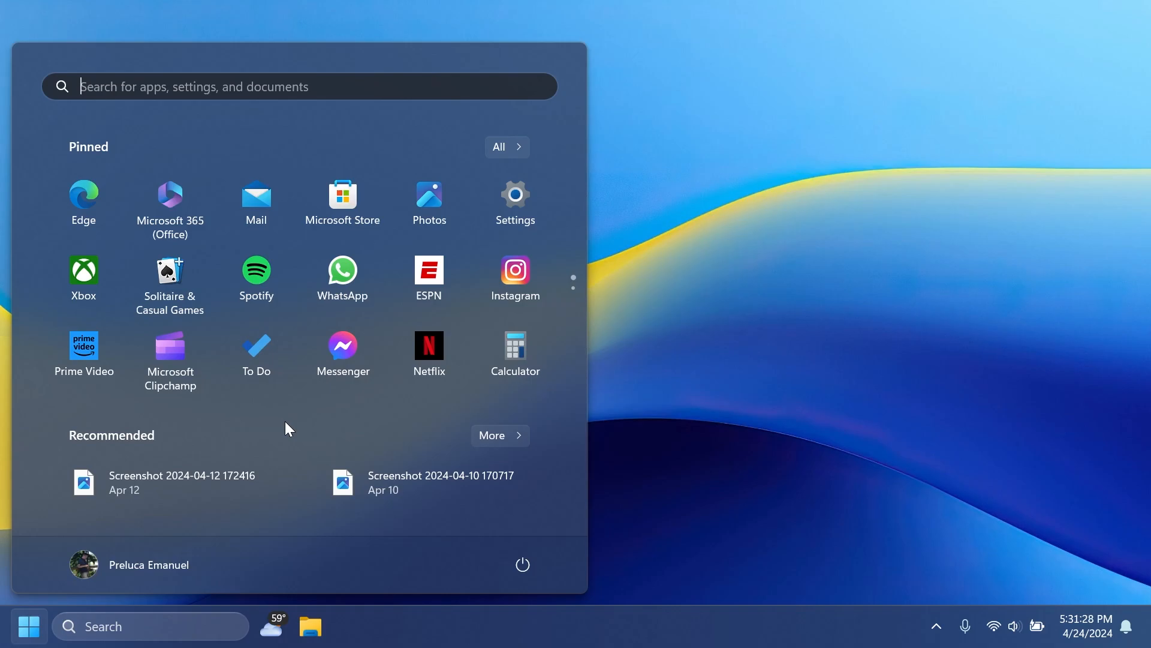
pyautogui.moveTo(287, 428)
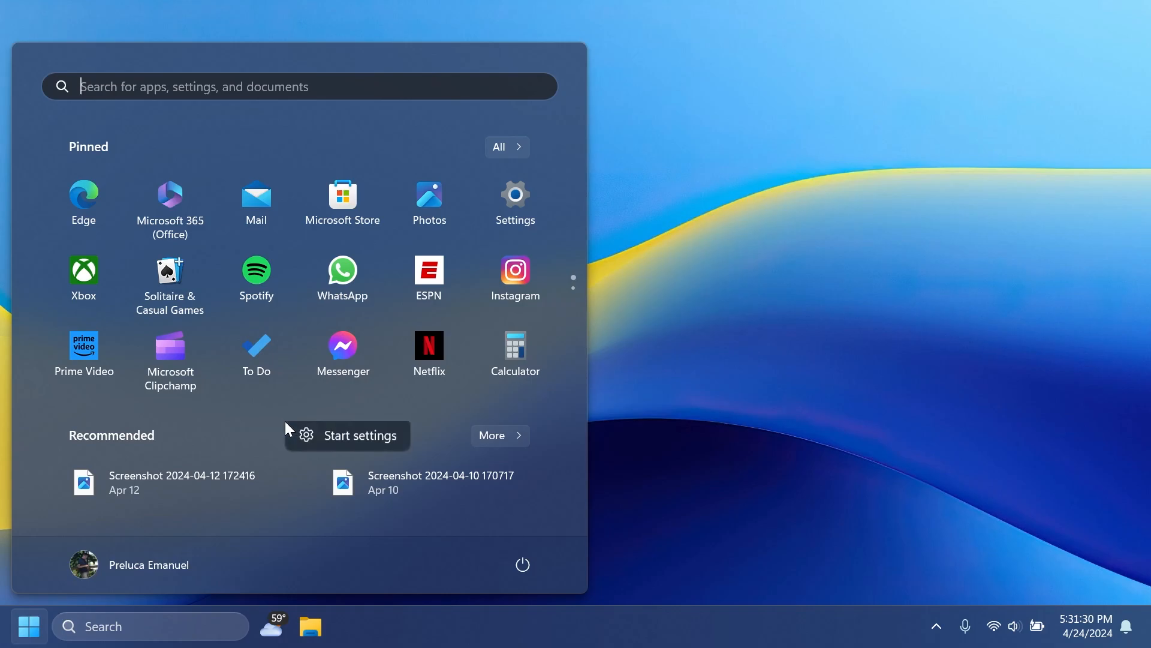
# Confirm the Start layout is More recommendations in Start settings, then close it
pyautogui.click(360, 434)
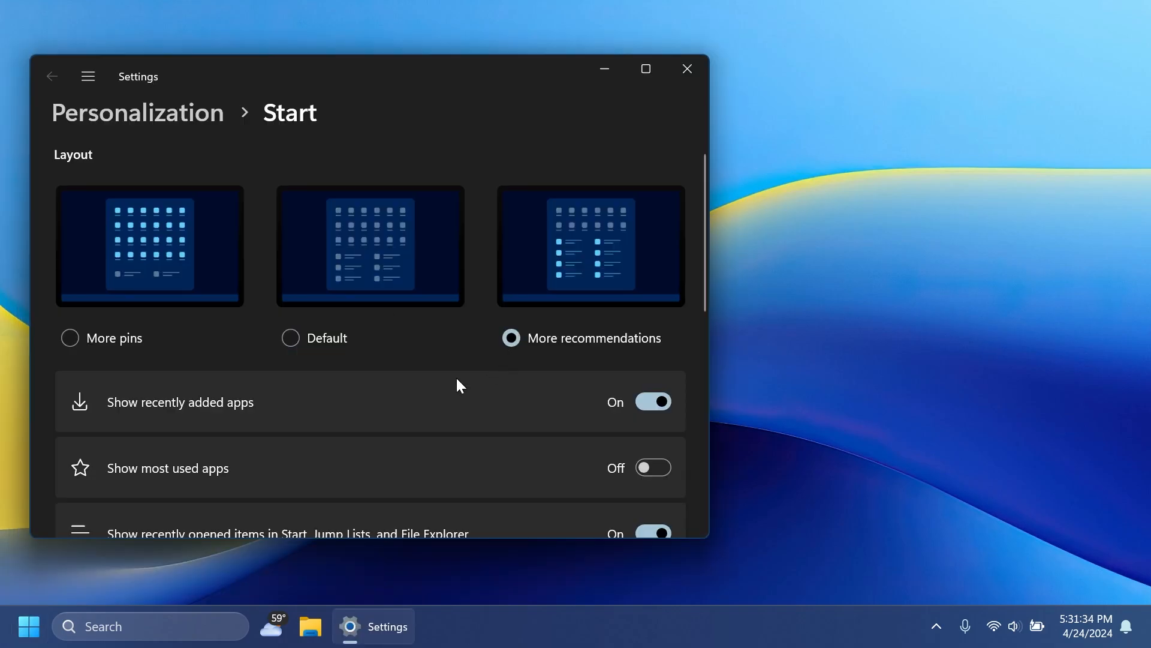
pyautogui.click(30, 625)
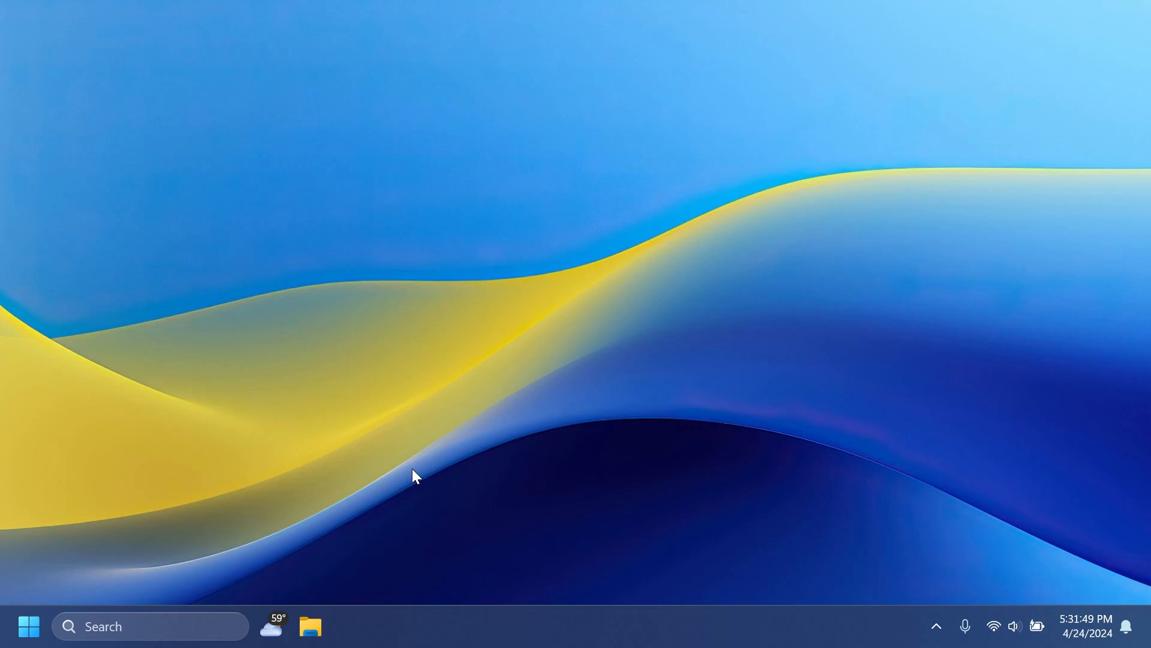
pyautogui.moveTo(336, 533)
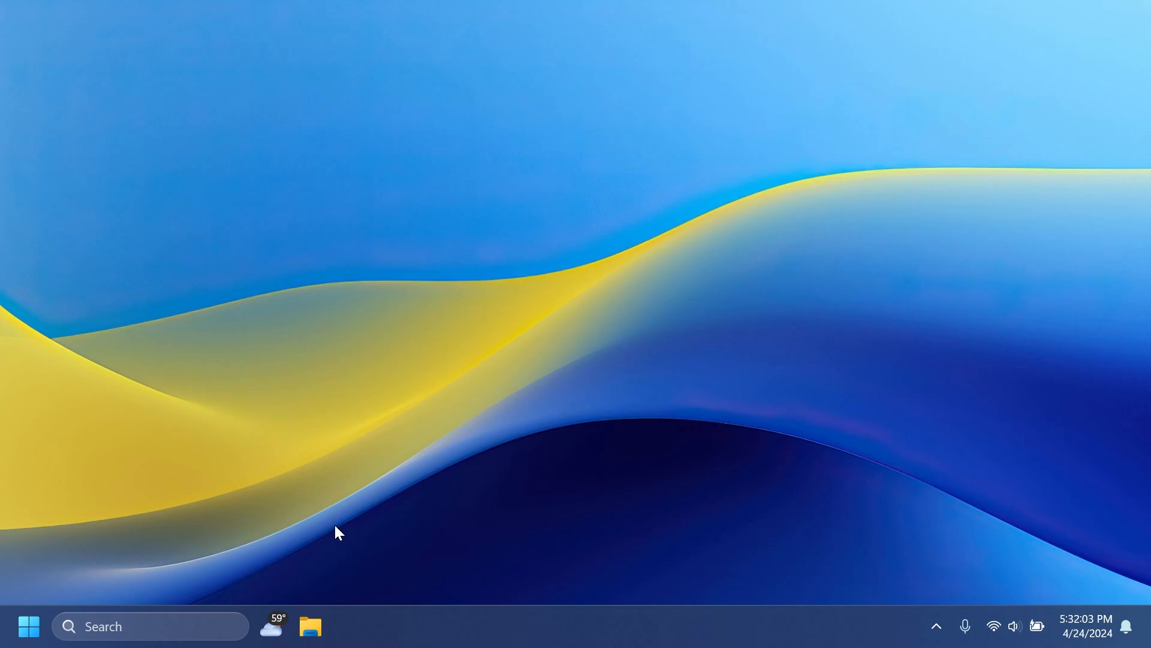
pyautogui.moveTo(400, 467)
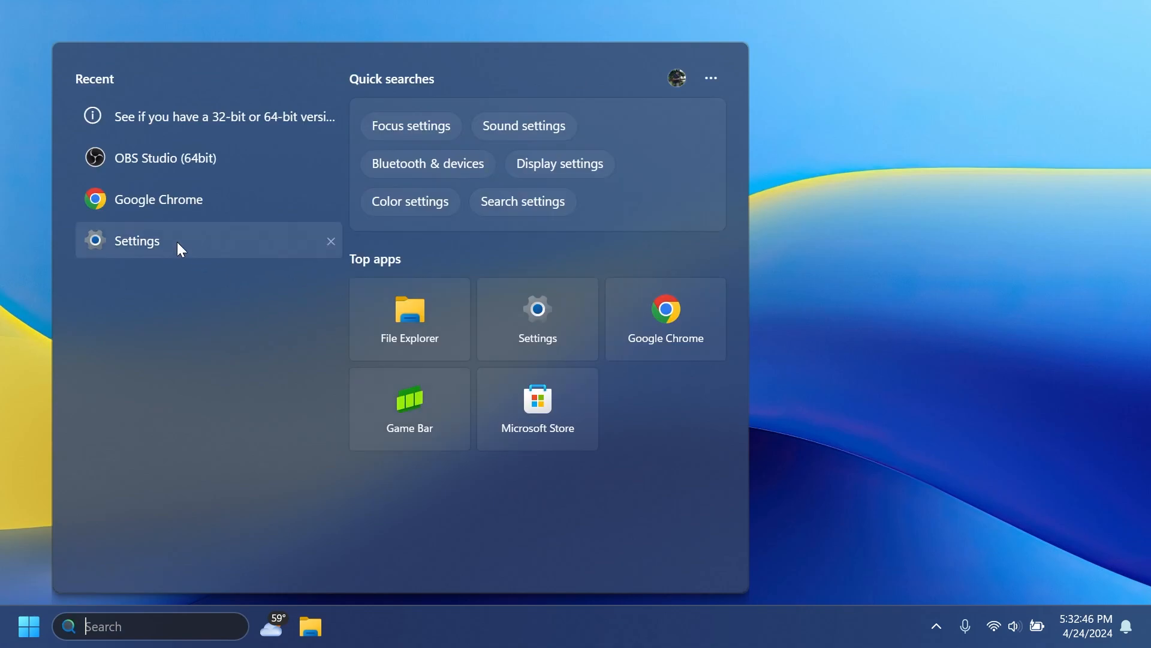
# Open Settings from Recent, see Windows Update report 'You're up to date', then close
pyautogui.click(137, 240)
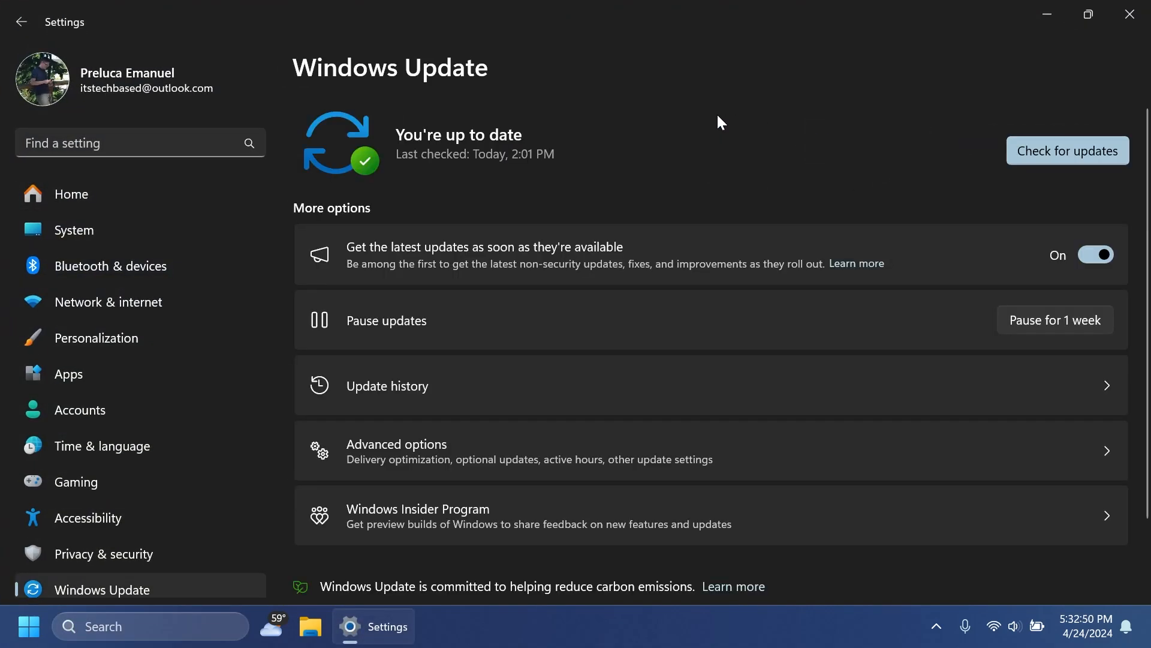
pyautogui.click(1065, 150)
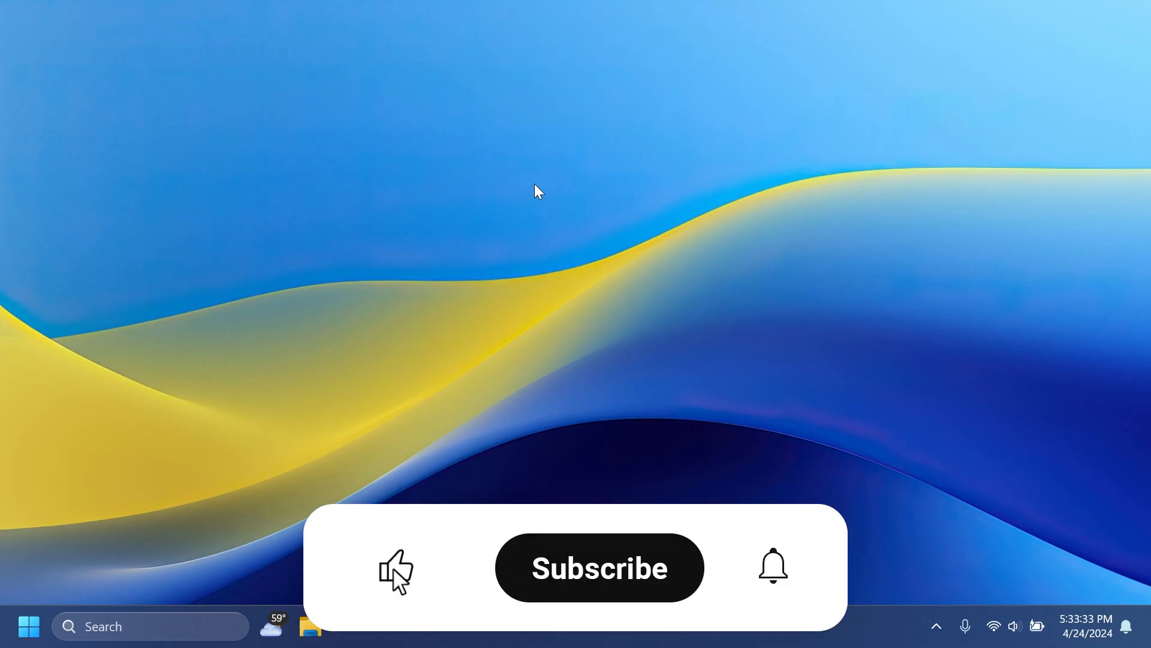
pyautogui.click(599, 567)
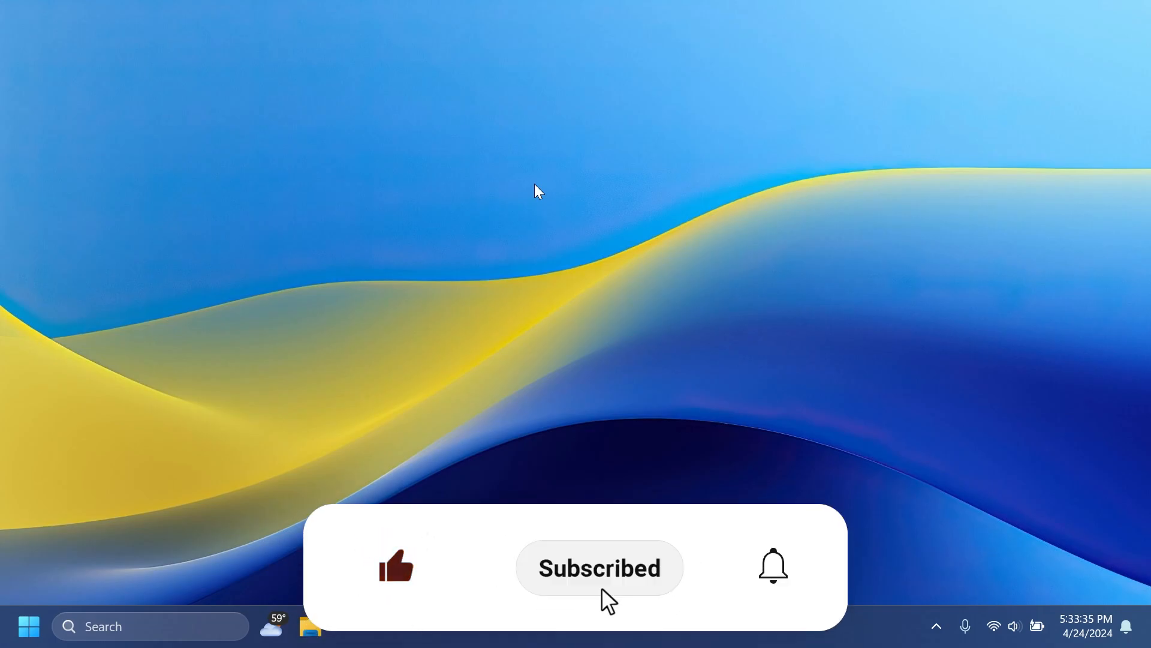